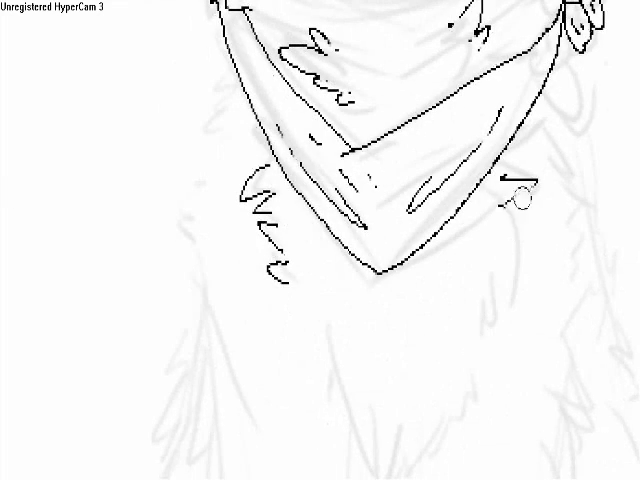
Ink short black fur strokes along the gray sketch just below the neckerchief's pointed tip.
drag(510, 190, 490, 340)
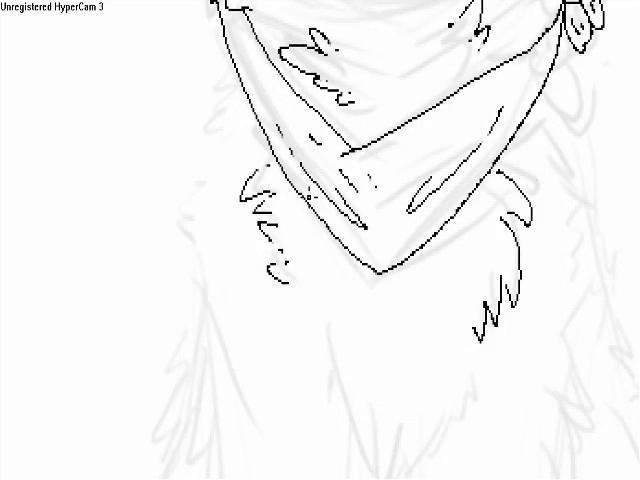